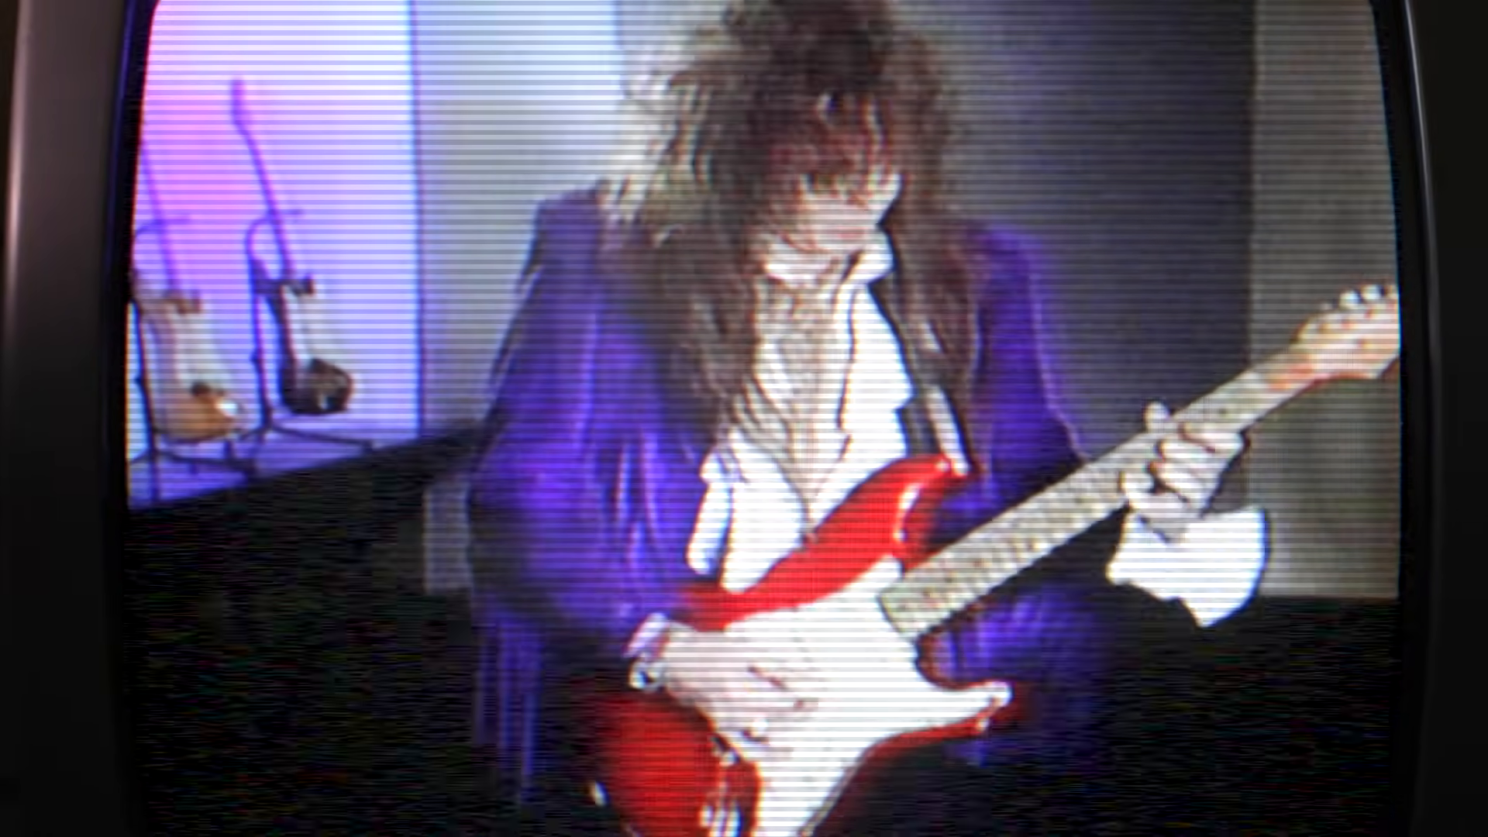
click(742, 418)
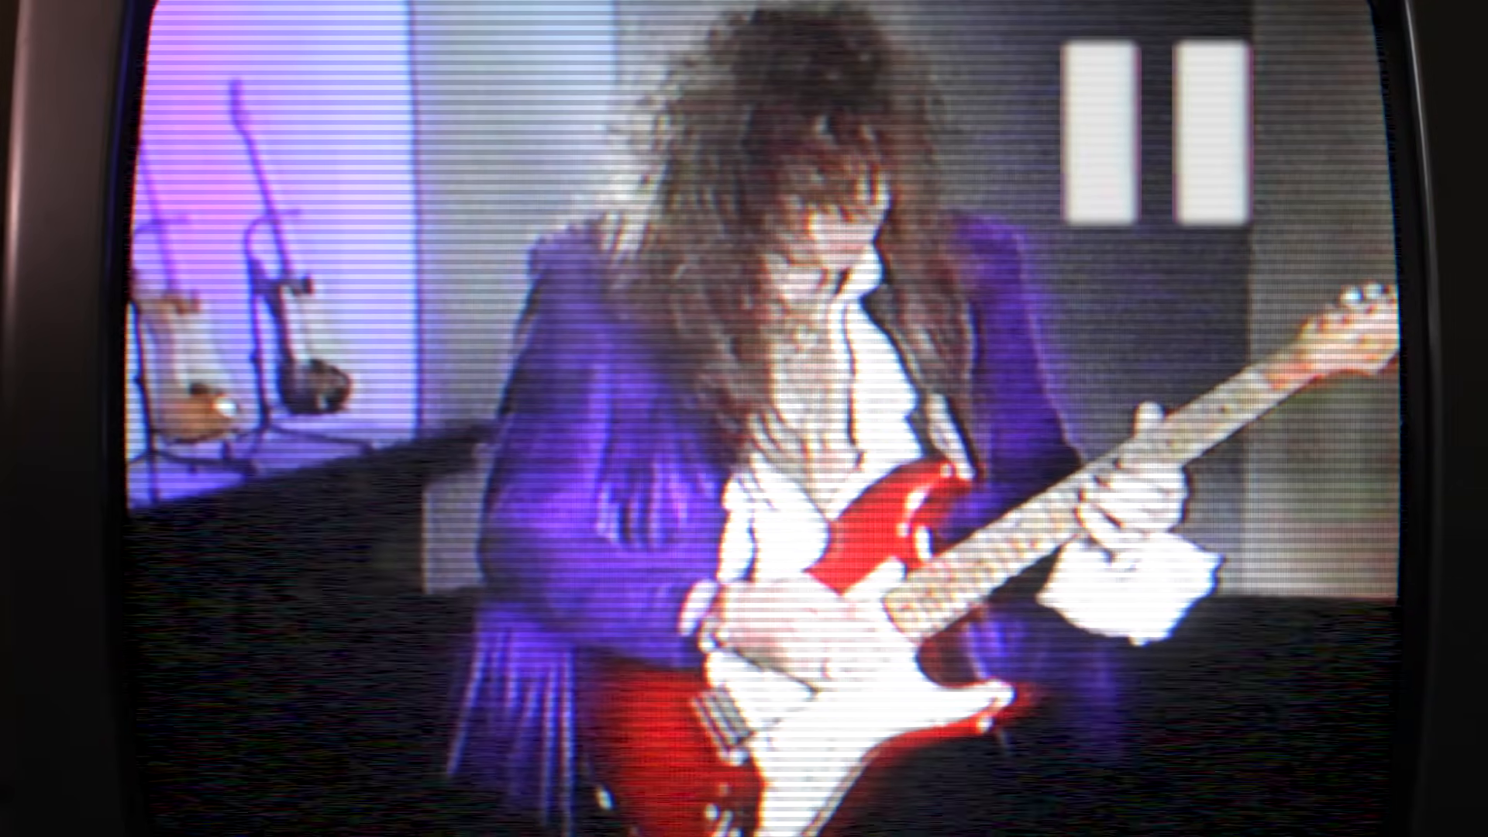